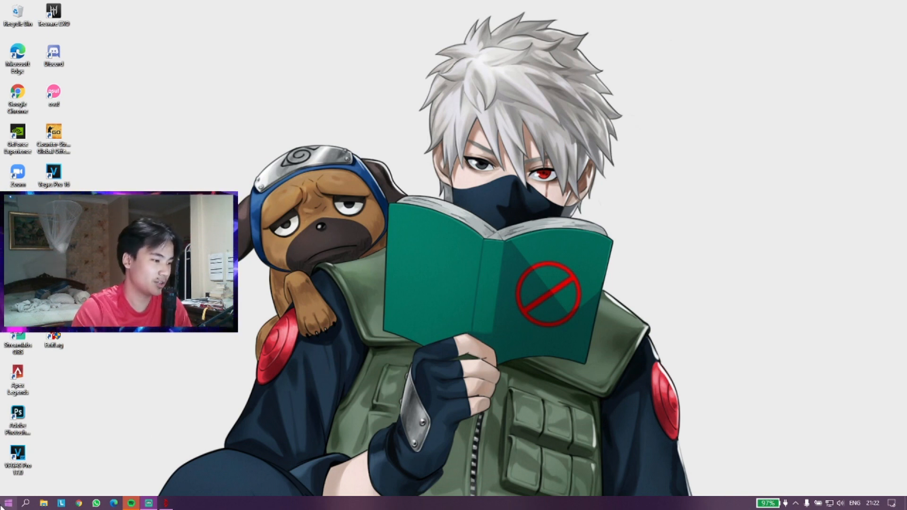
# Step: Search the Start menu for 'game bar' so Xbox Game Bar shows as best match
pyautogui.click(8, 503)
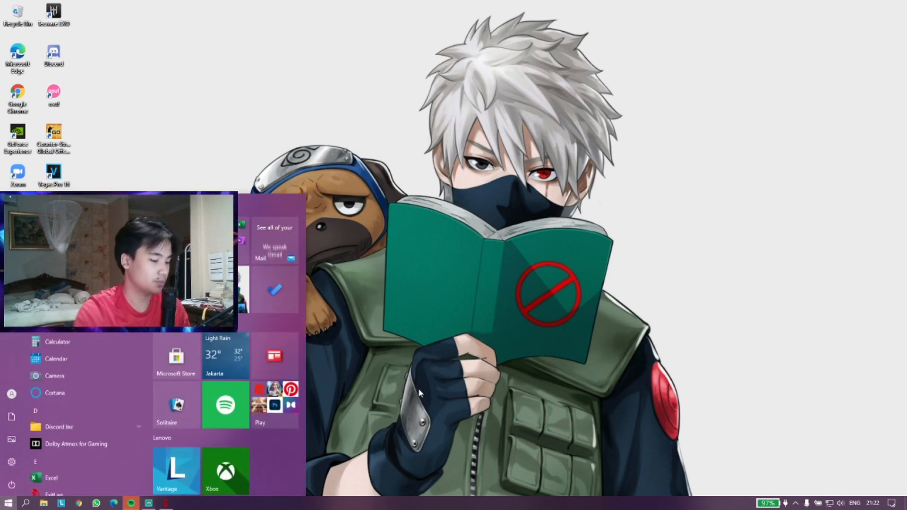
pyautogui.write('game bar')
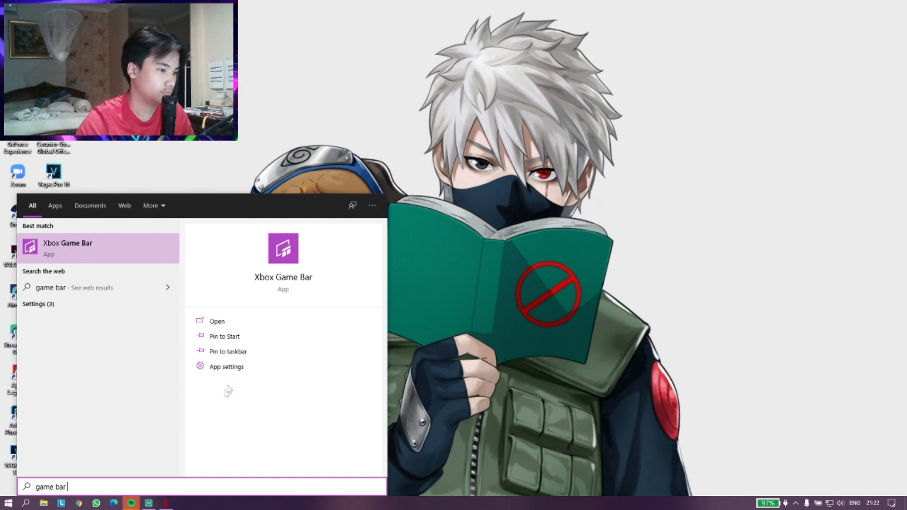
# Step: From the Xbox Game Bar app page, return to Apps & features and search settings for 'game bar'
pyautogui.click(226, 367)
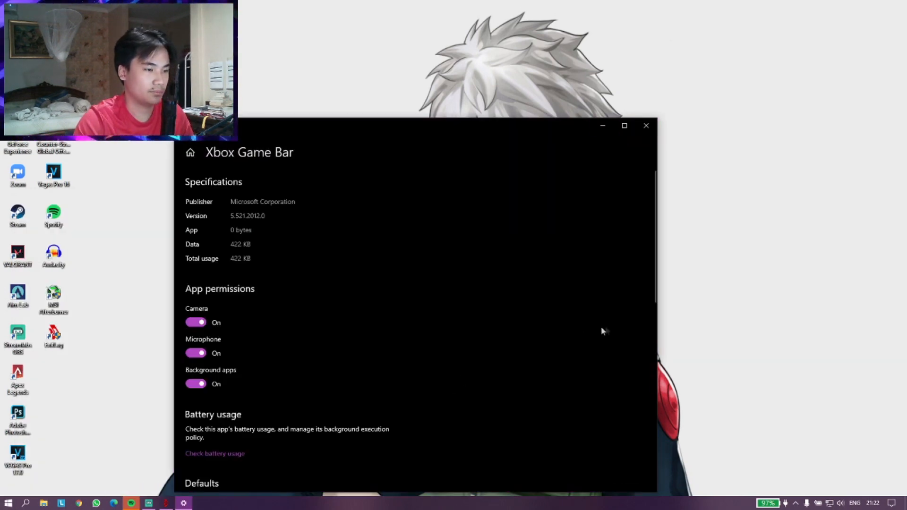
pyautogui.scroll(-3)
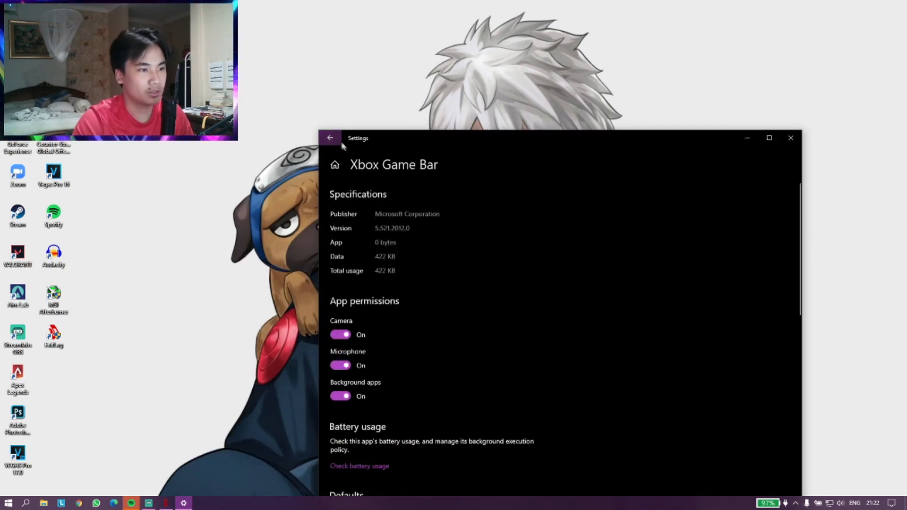
pyautogui.click(330, 138)
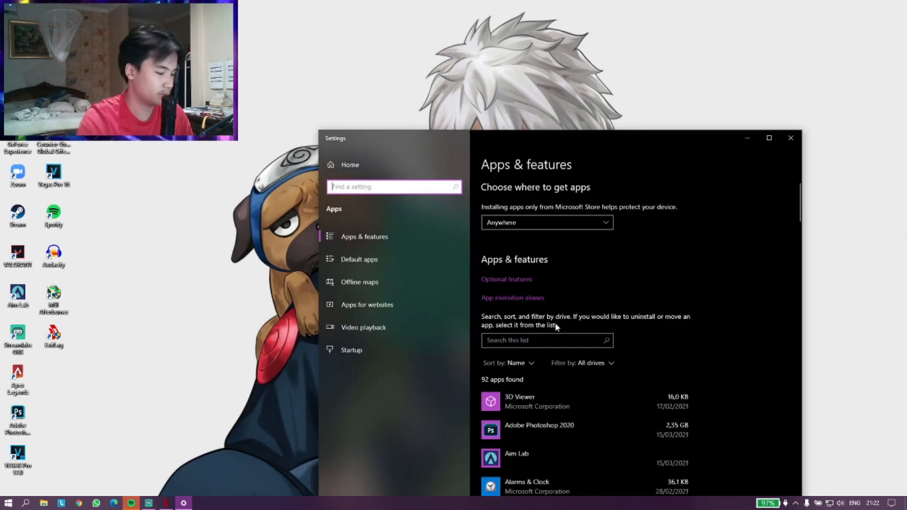
pyautogui.write('game bar')
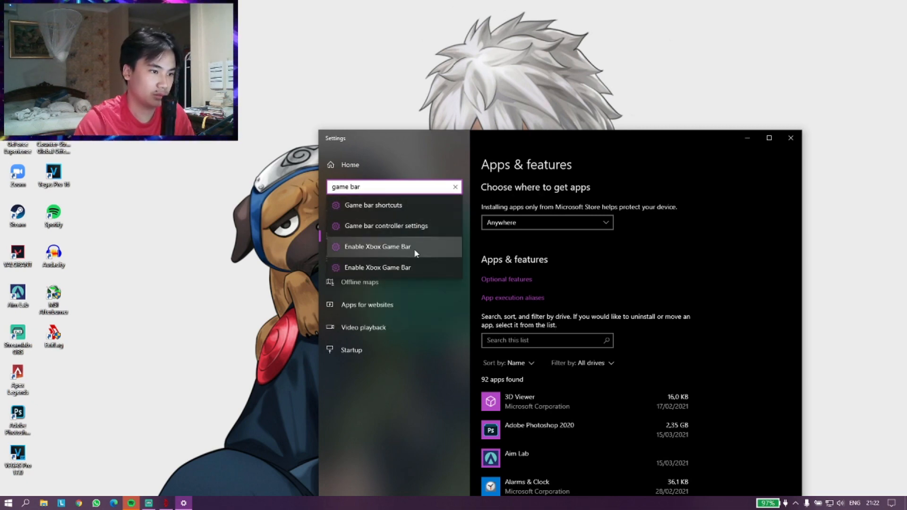
# Step: View the Gaming > Xbox Game Bar page, confirming the toggle is Off and reviewing its shortcuts
pyautogui.click(378, 247)
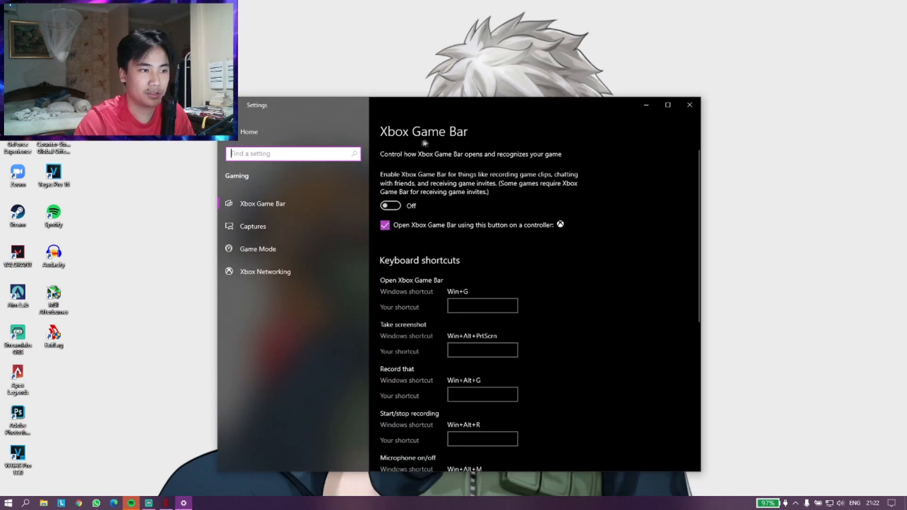
pyautogui.moveTo(459, 114)
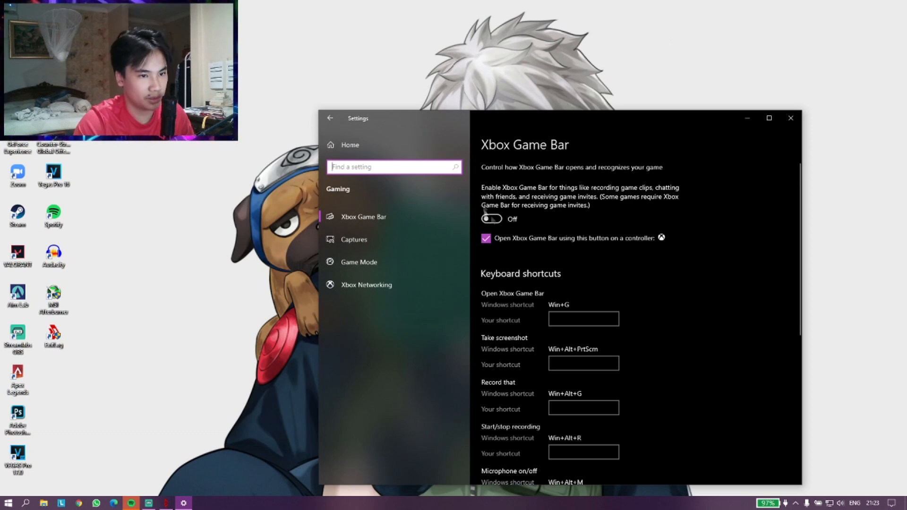
pyautogui.scroll(-3)
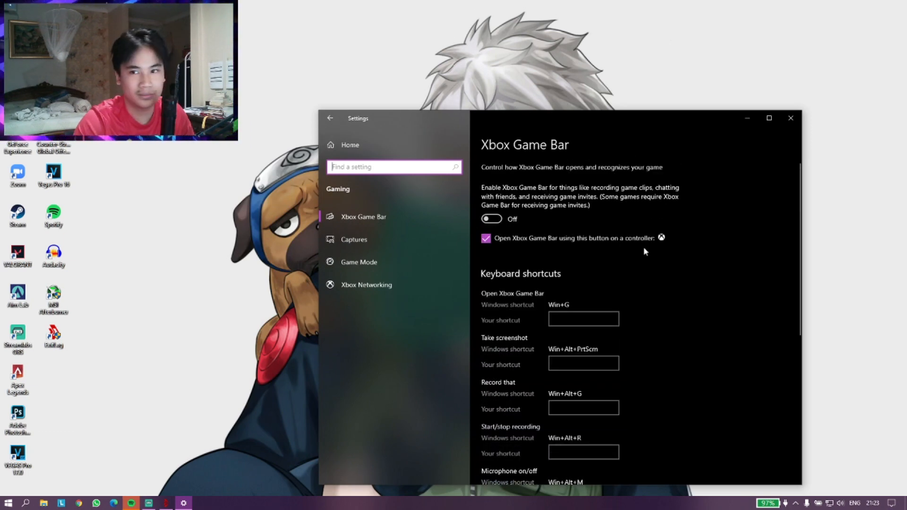
pyautogui.scroll(-3)
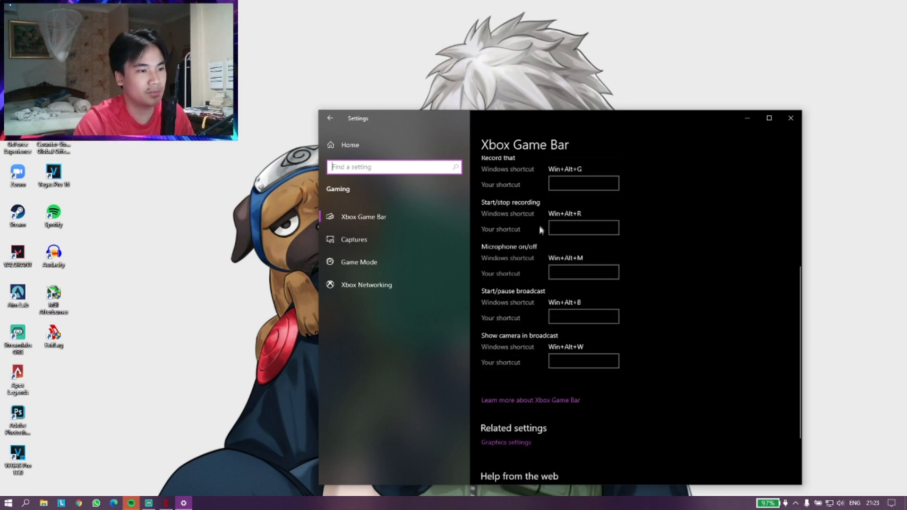
# Step: Confirm Game Mode is On in the Gaming sidebar, then close Settings to show the desktop
pyautogui.click(358, 261)
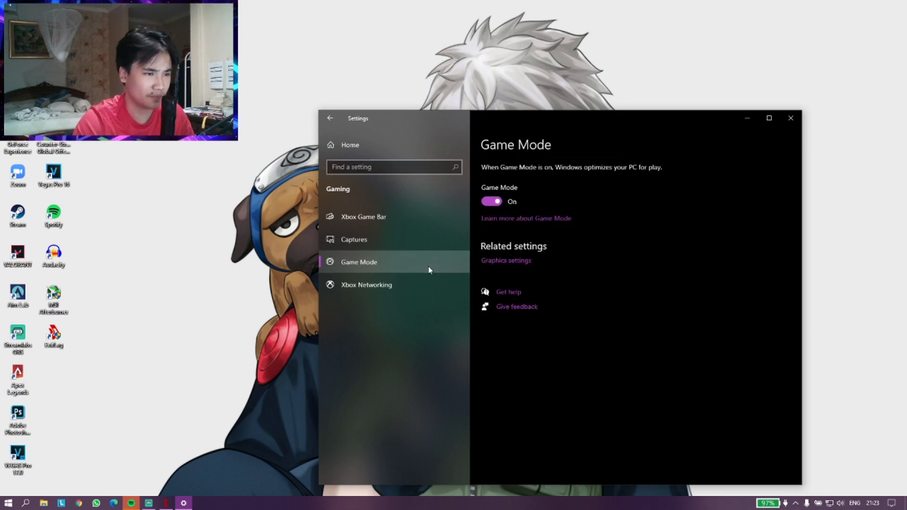
pyautogui.click(363, 217)
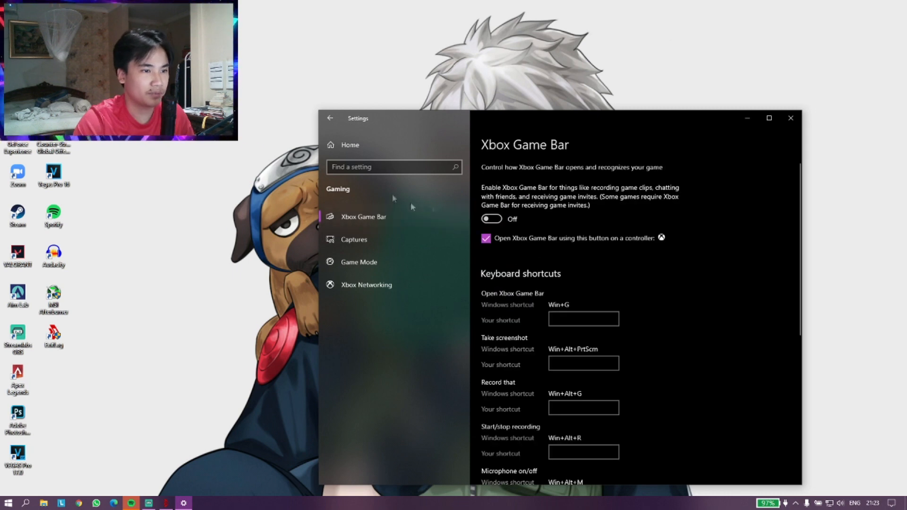
pyautogui.moveTo(362, 216)
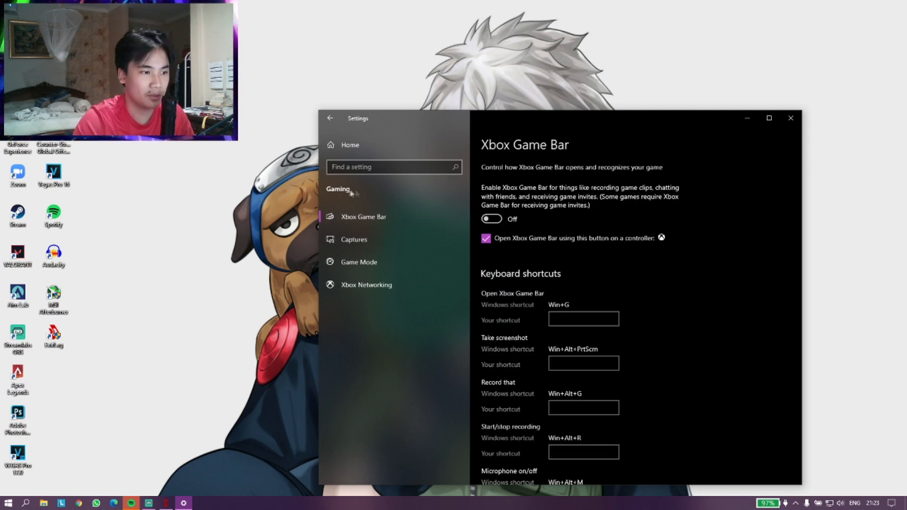
pyautogui.click(359, 262)
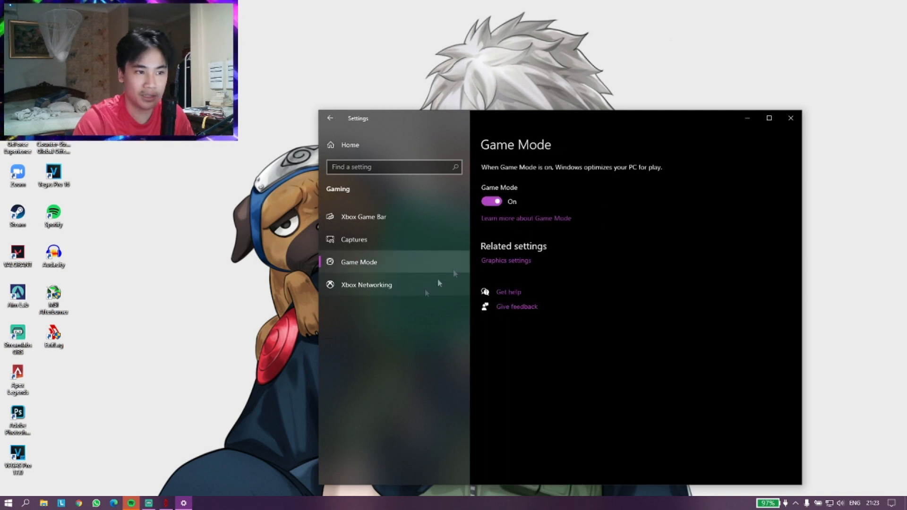
pyautogui.moveTo(275, 411)
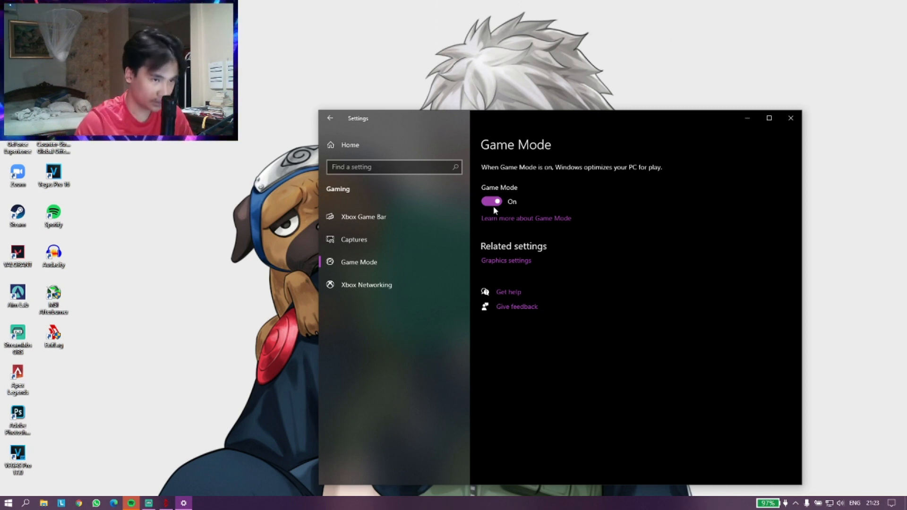
pyautogui.click(790, 118)
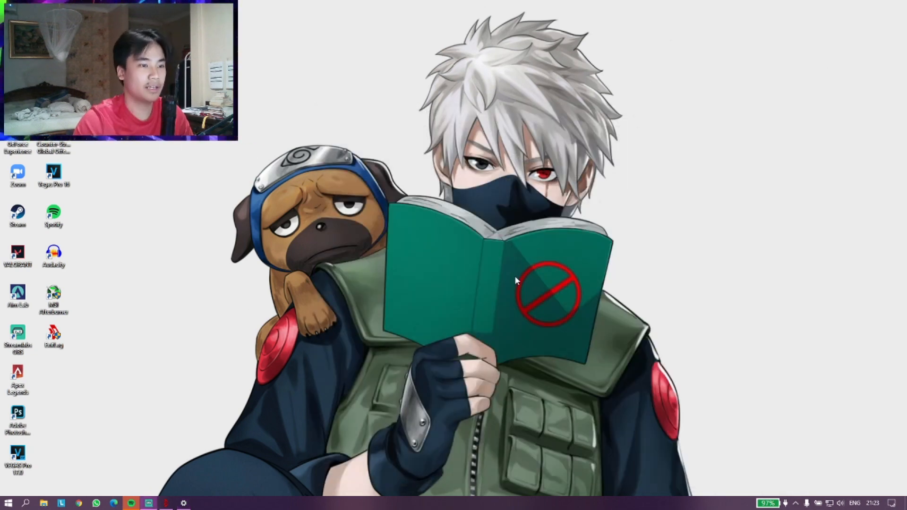
pyautogui.moveTo(359, 49)
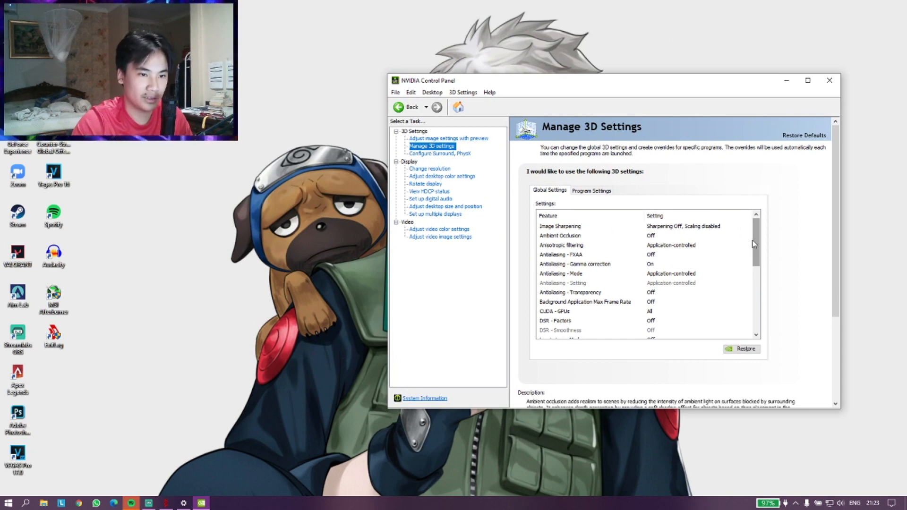
# Step: Set global Power management mode to Prefer maximum performance and close NVIDIA Control Panel
pyautogui.scroll(-3)
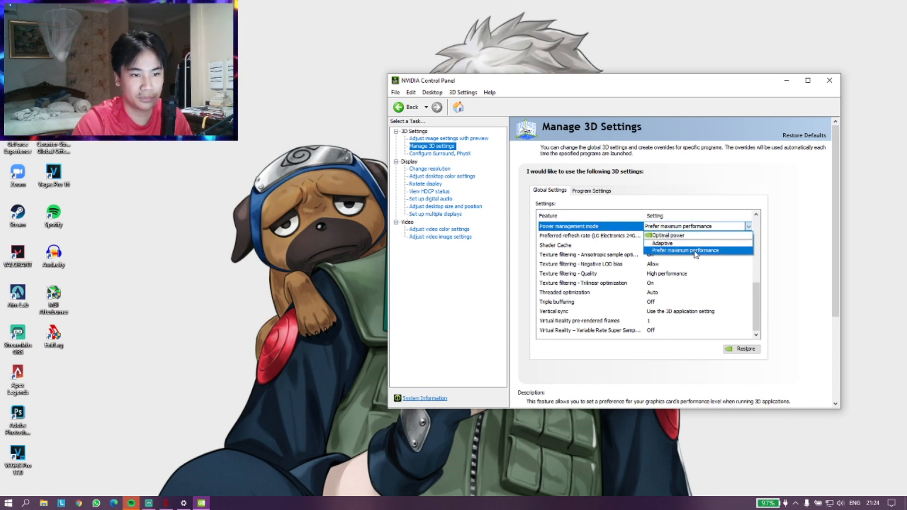
pyautogui.click(684, 251)
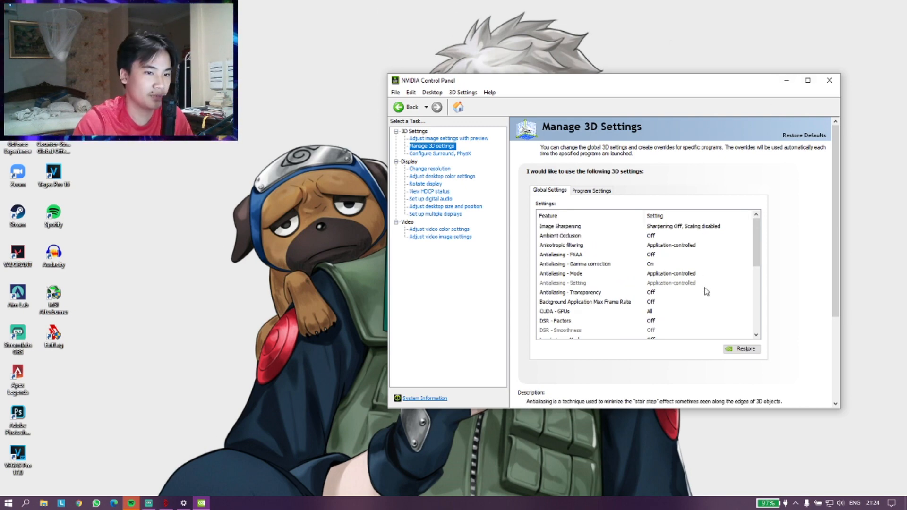
pyautogui.click(828, 79)
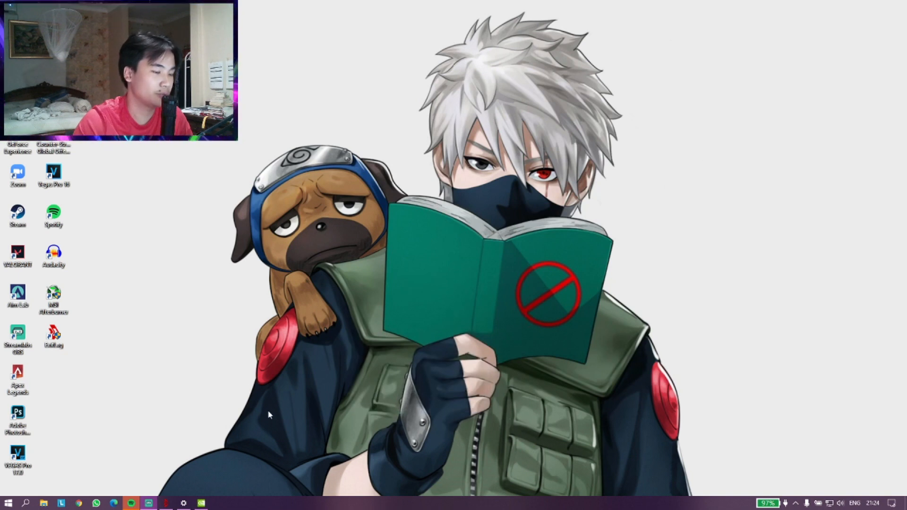
pyautogui.moveTo(231, 391)
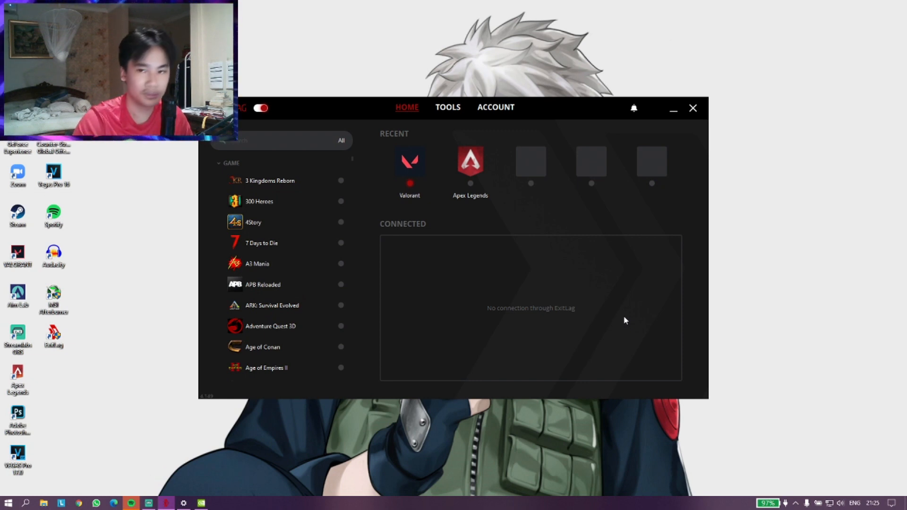
pyautogui.moveTo(589, 300)
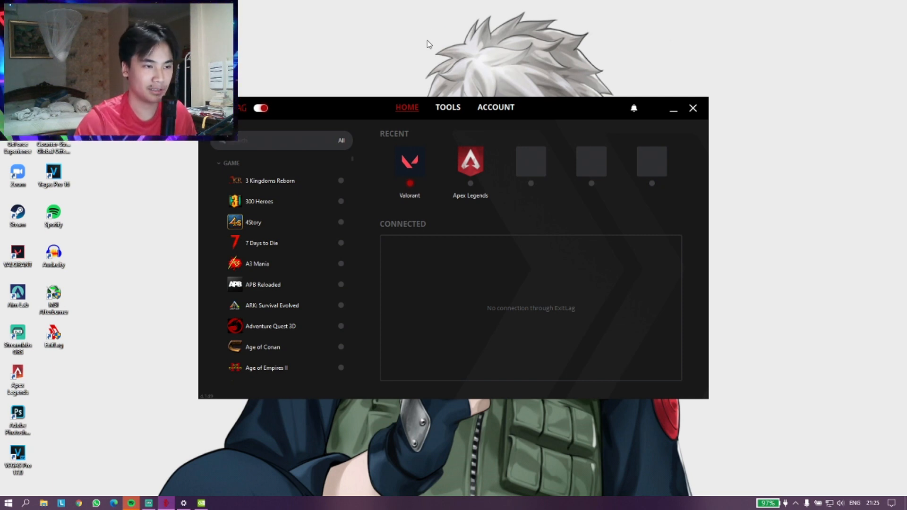
# Step: Show ExitLag's Tools > FPS Boost page with Energy Efficient Ethernet, Game Bar/DVR and Core Parking disabling on
pyautogui.click(447, 106)
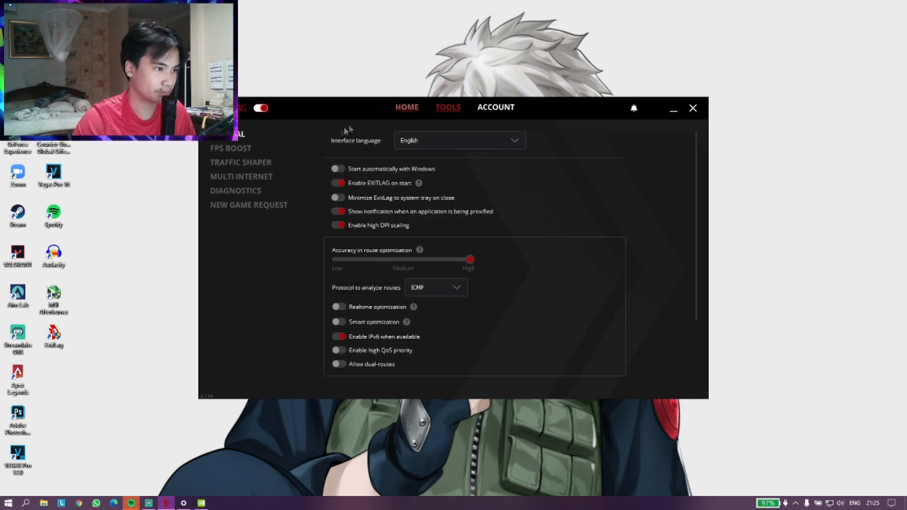
pyautogui.click(231, 148)
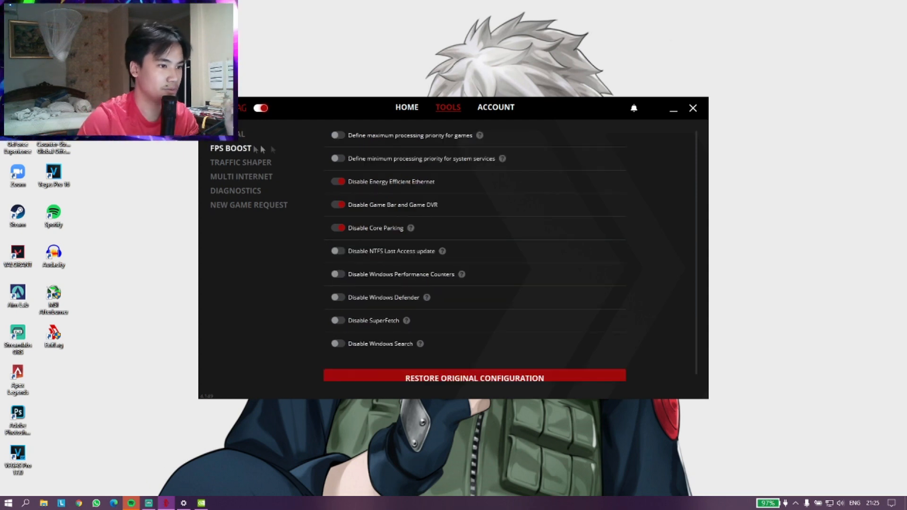
pyautogui.moveTo(557, 220)
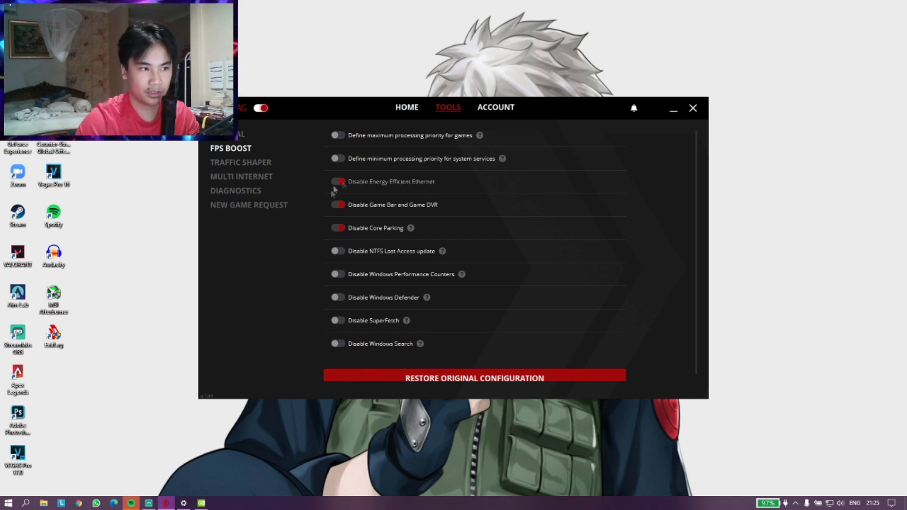
pyautogui.click(337, 182)
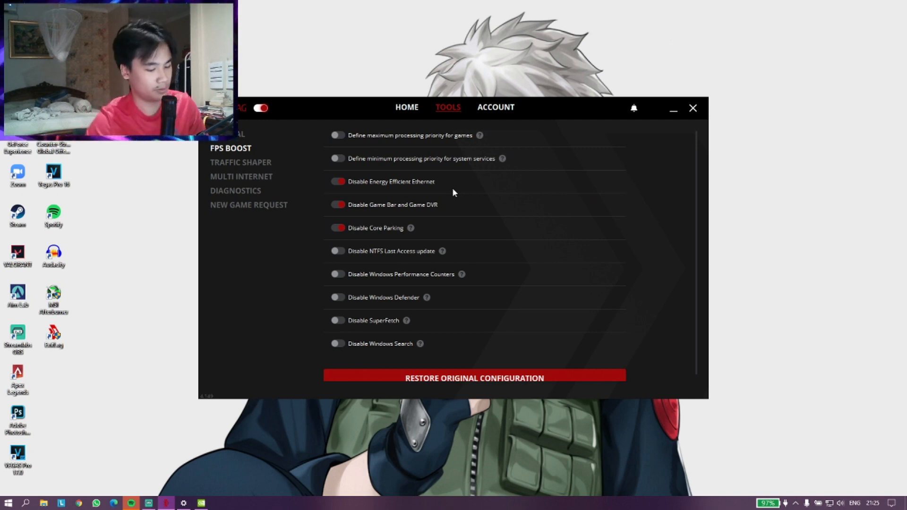
pyautogui.moveTo(633, 287)
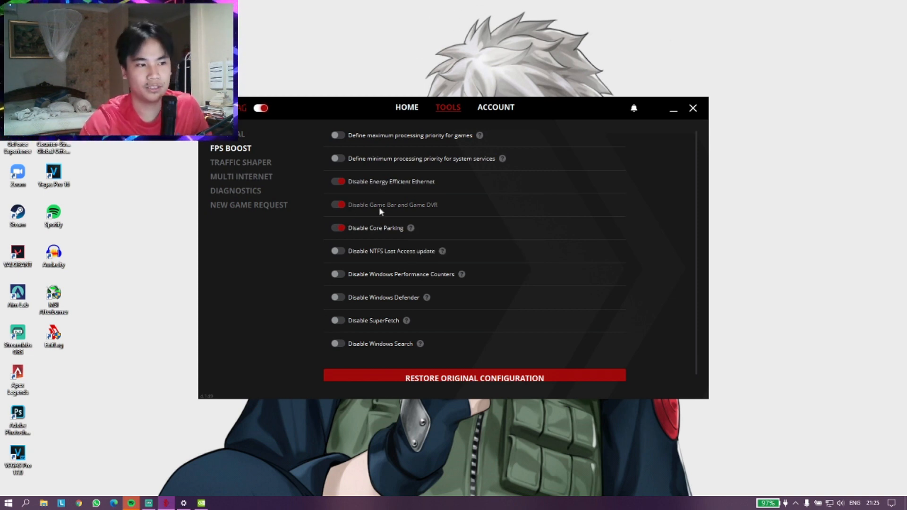
pyautogui.moveTo(397, 209)
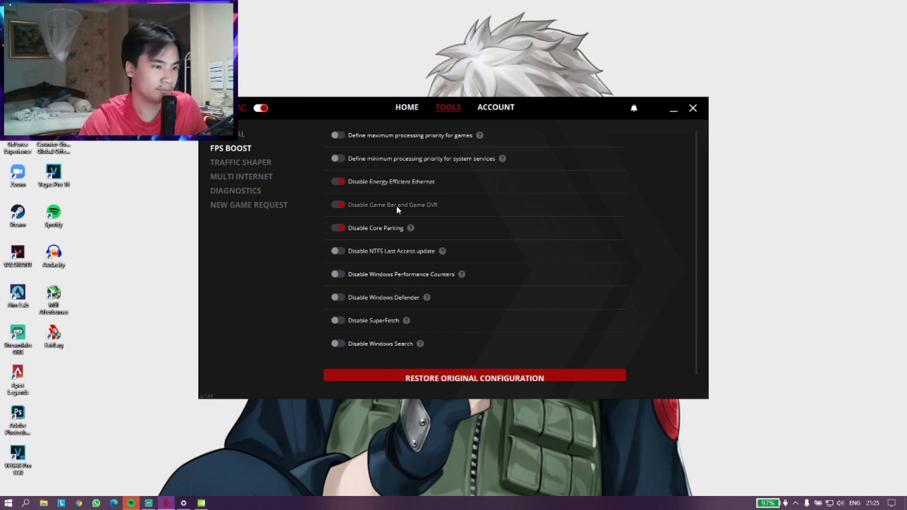
pyautogui.moveTo(524, 249)
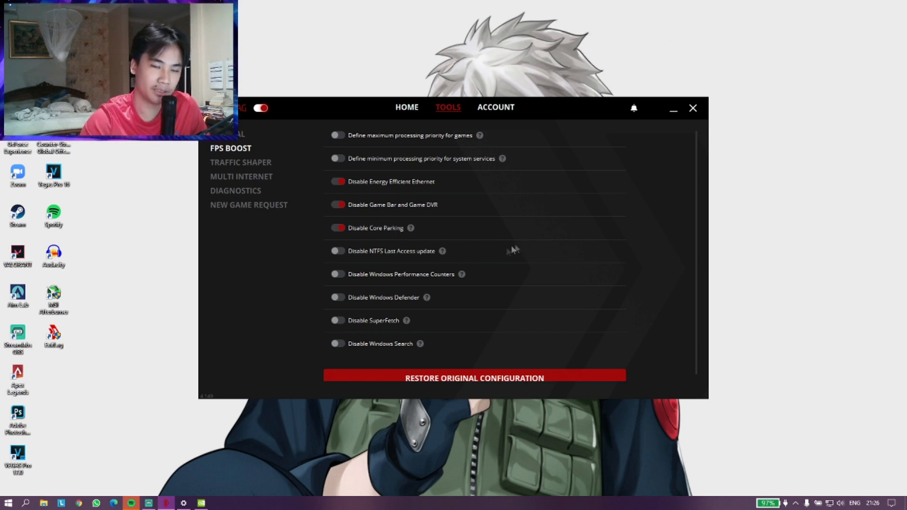
pyautogui.moveTo(373, 258)
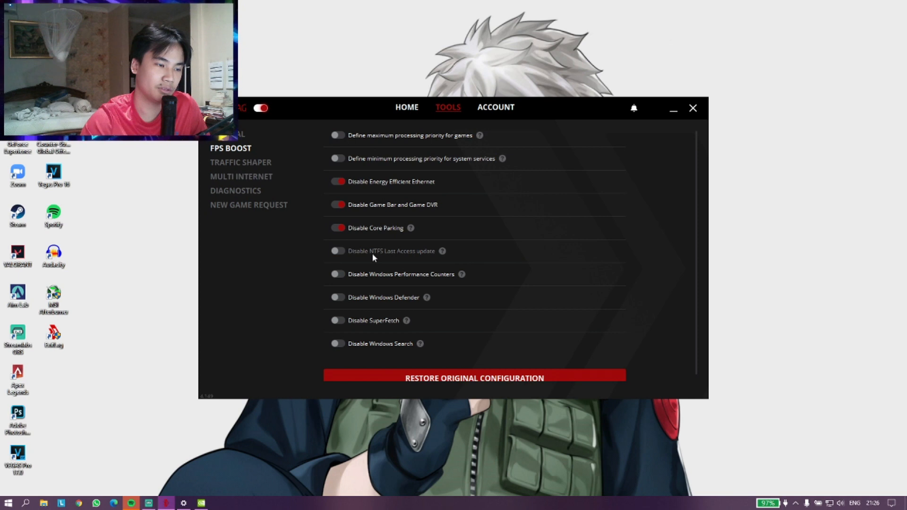
pyautogui.moveTo(413, 256)
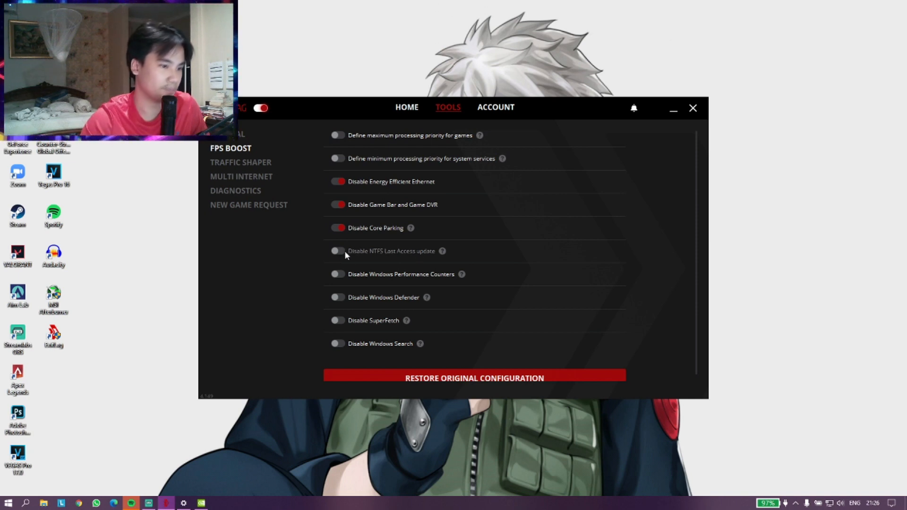
pyautogui.moveTo(388, 280)
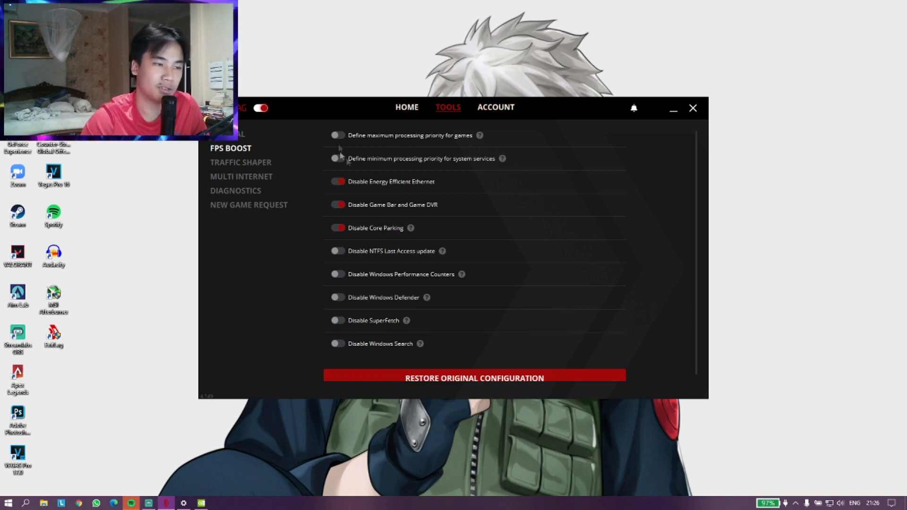
pyautogui.moveTo(455, 156)
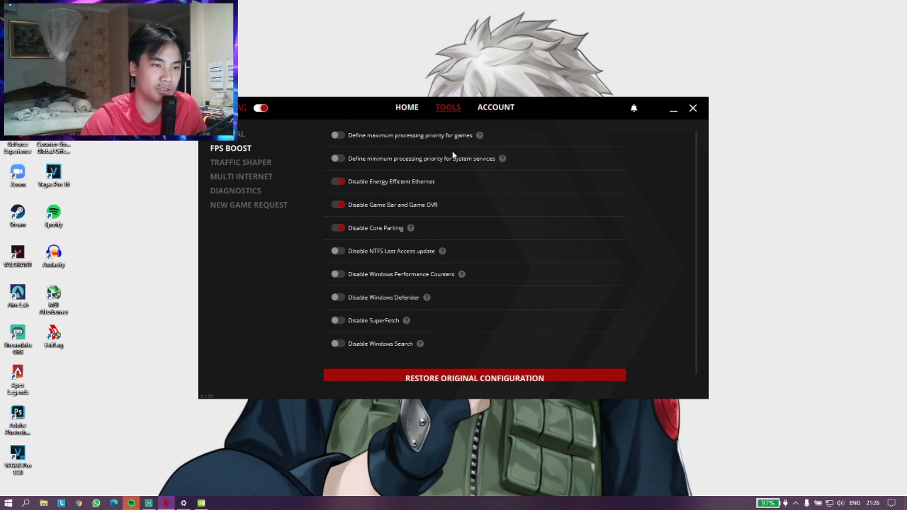
pyautogui.moveTo(455, 157)
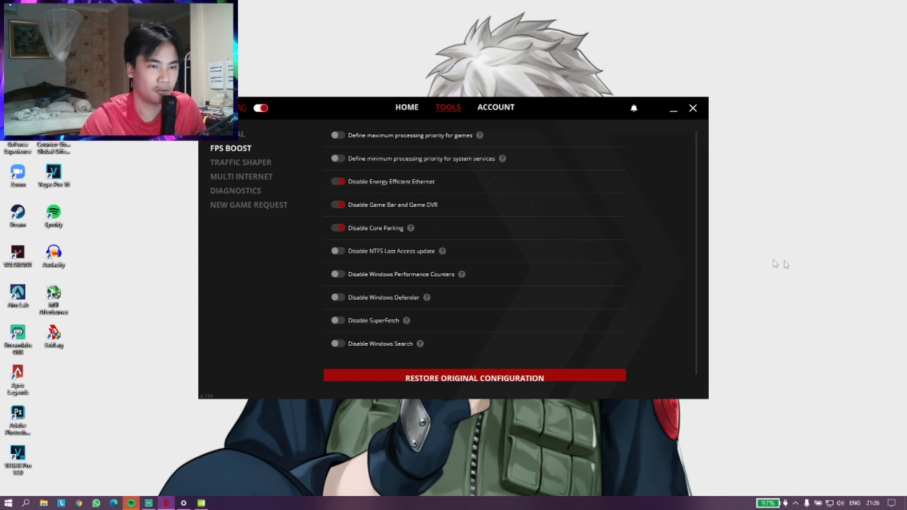
pyautogui.moveTo(874, 239)
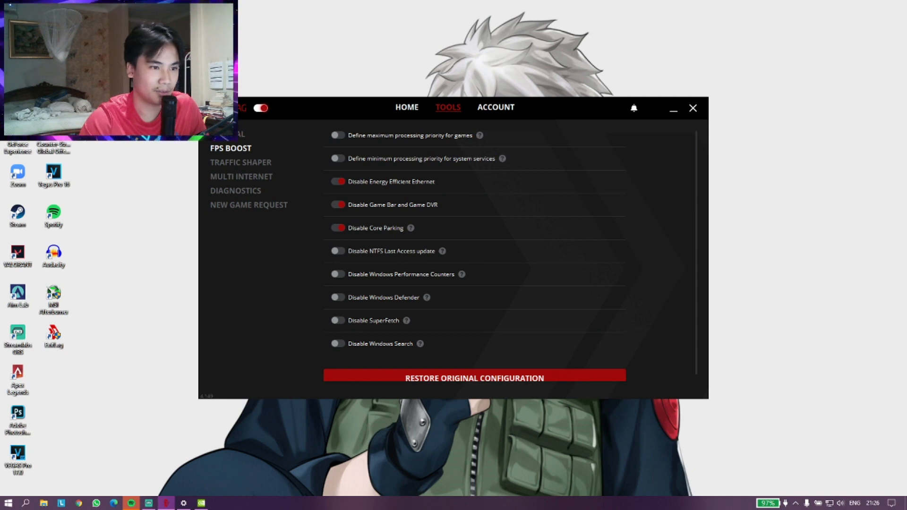
pyautogui.scroll(-3)
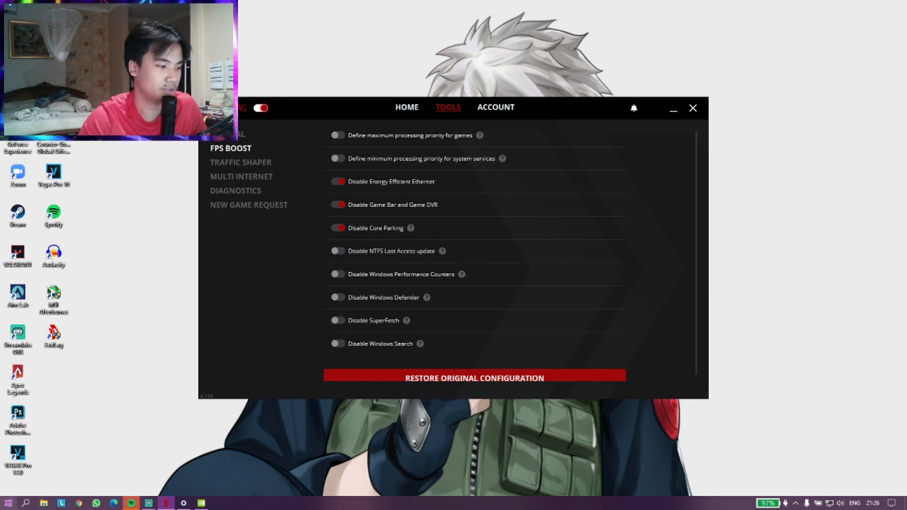
pyautogui.moveTo(689, 281)
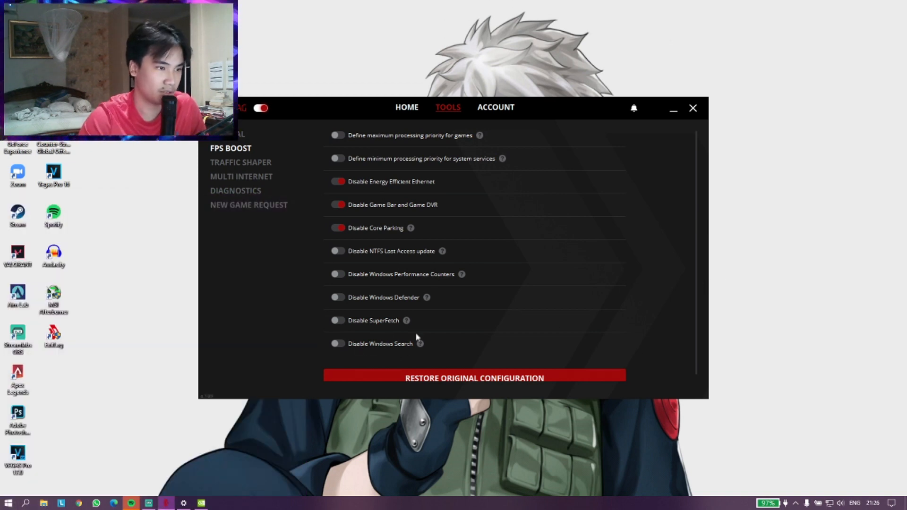
pyautogui.moveTo(429, 144)
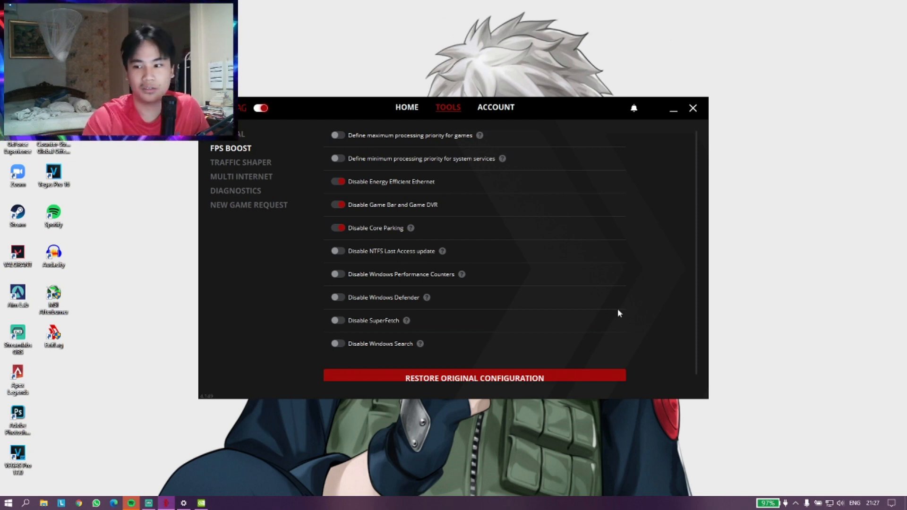
pyautogui.moveTo(624, 301)
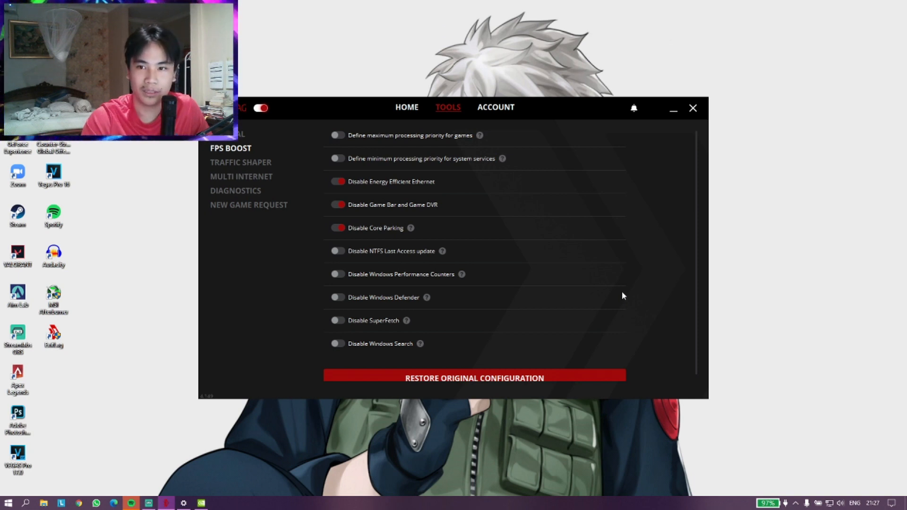
pyautogui.moveTo(560, 280)
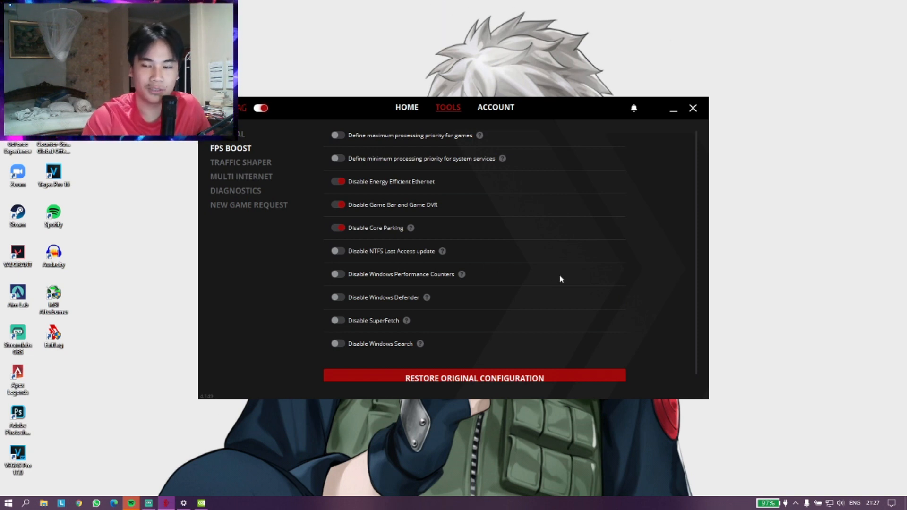
pyautogui.moveTo(564, 207)
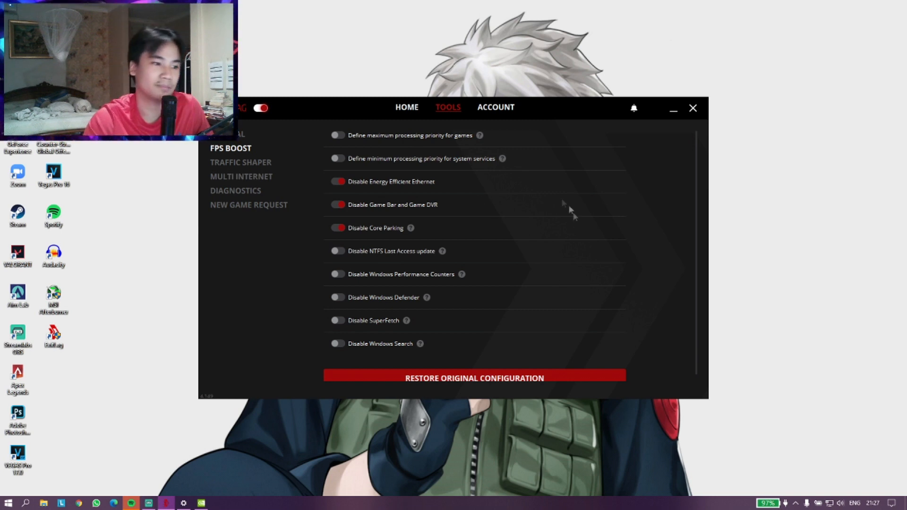